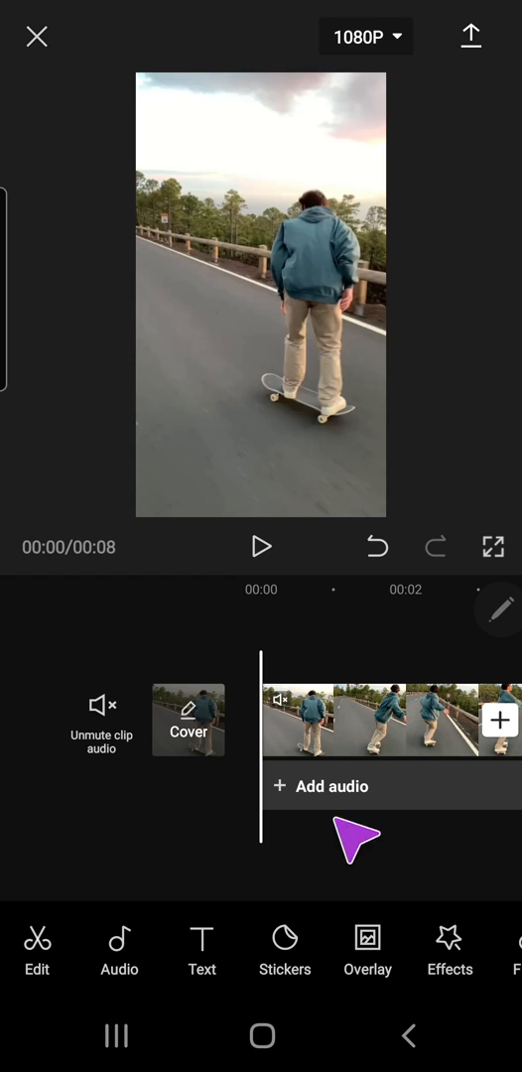
mouse_move(388, 764)
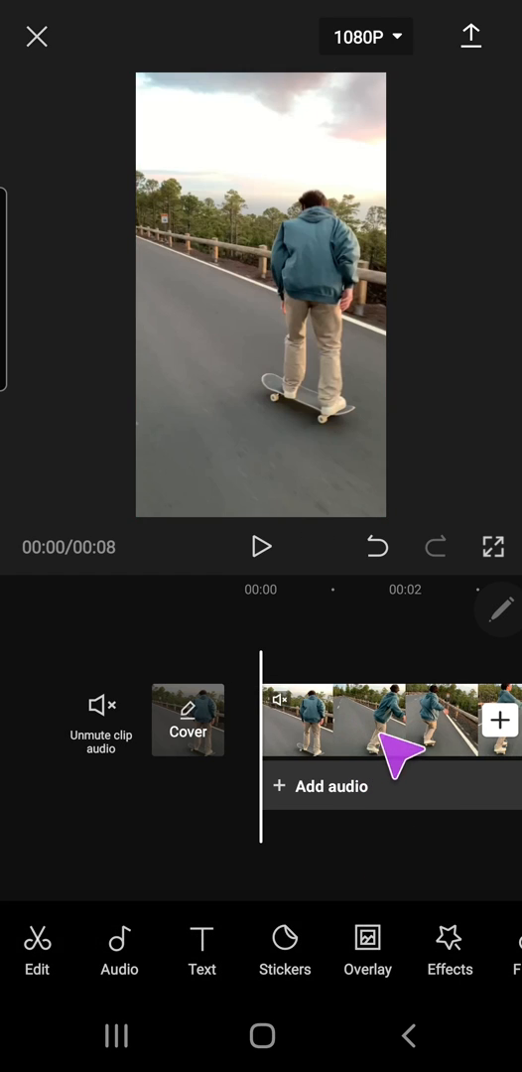
Select the 8-second skateboard clip on the timeline to reach its speed options.
left_click(388, 719)
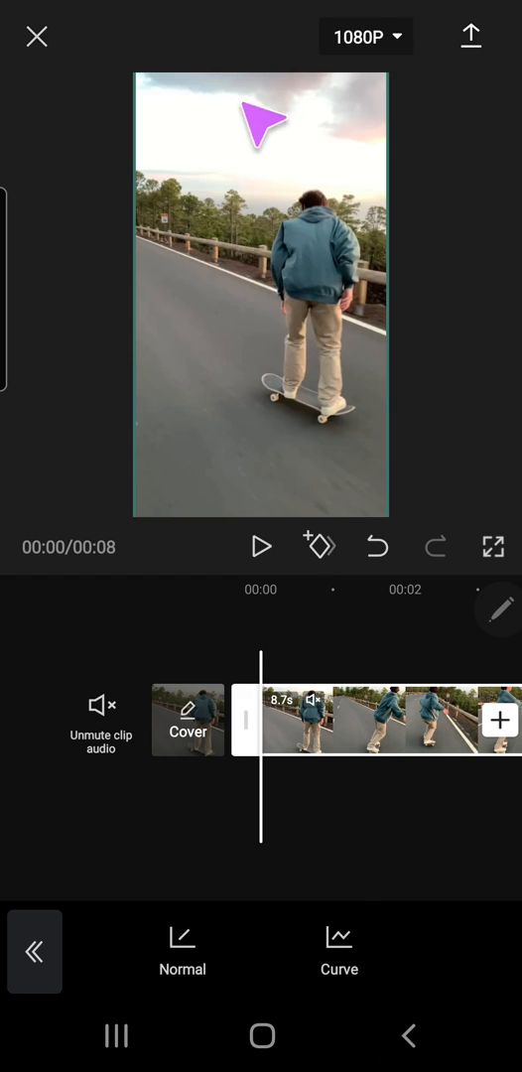
Preview the Montage, Hero, Bullet, Jump Cut and Flash In curve presets, leaving Flash Out applied.
left_click(337, 949)
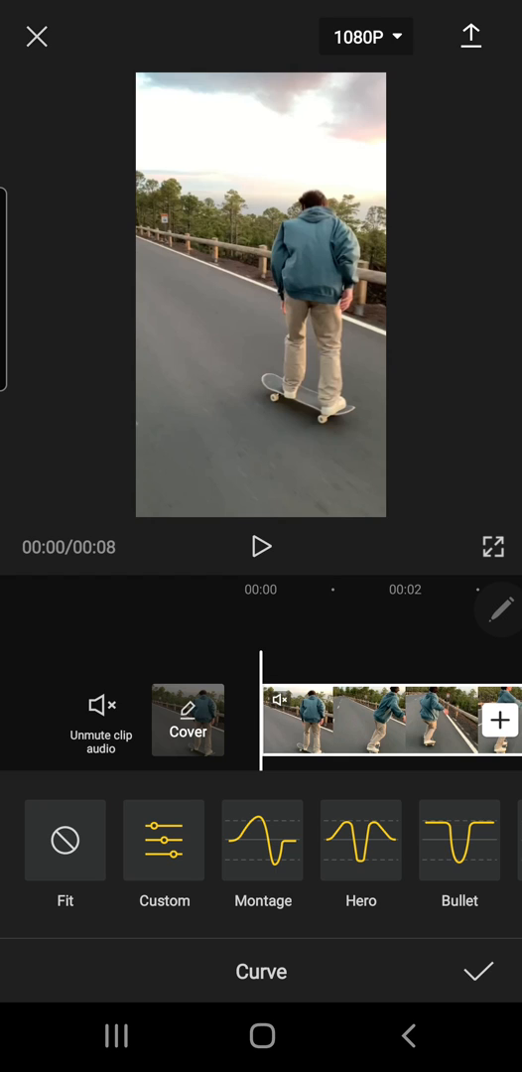
scroll("left", 3)
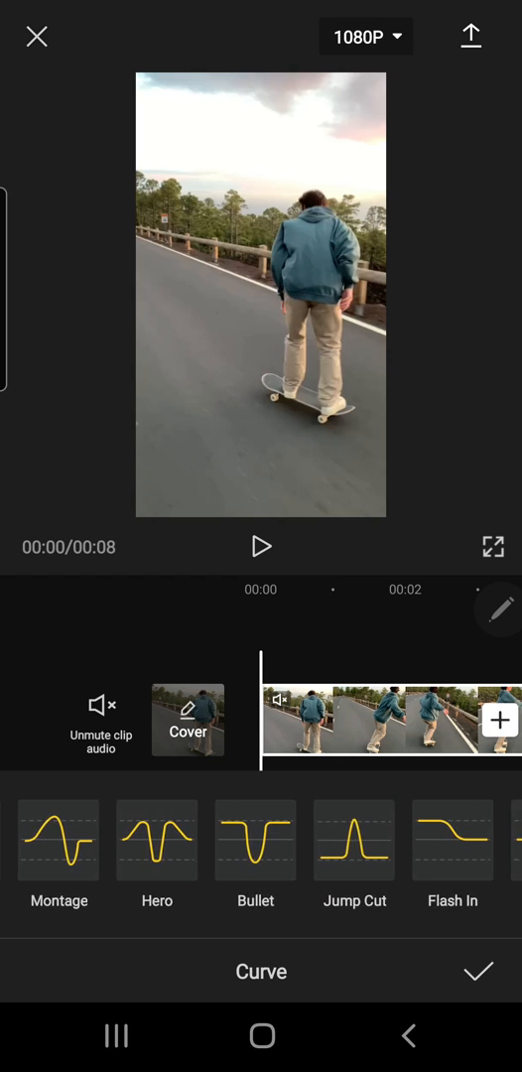
left_click(58, 842)
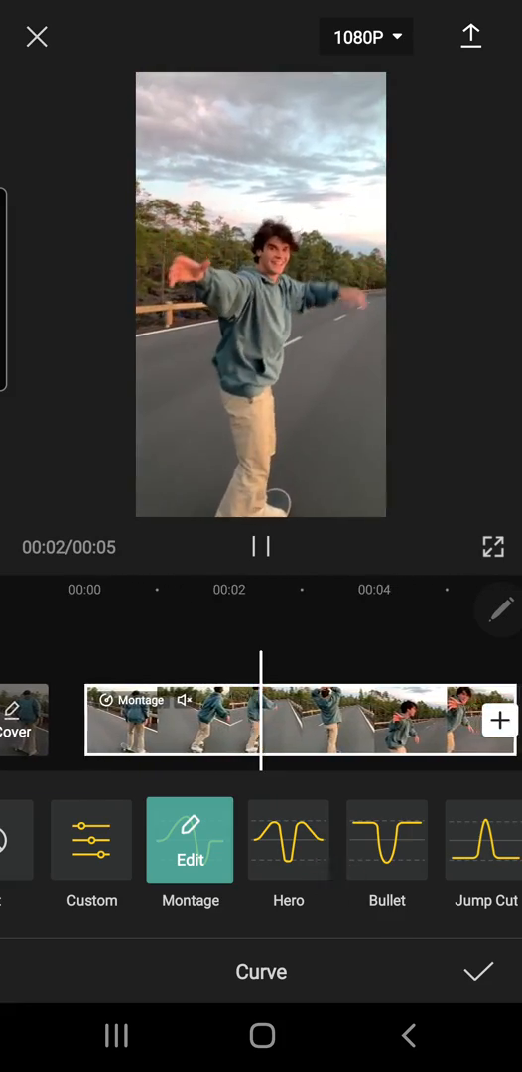
left_click(288, 840)
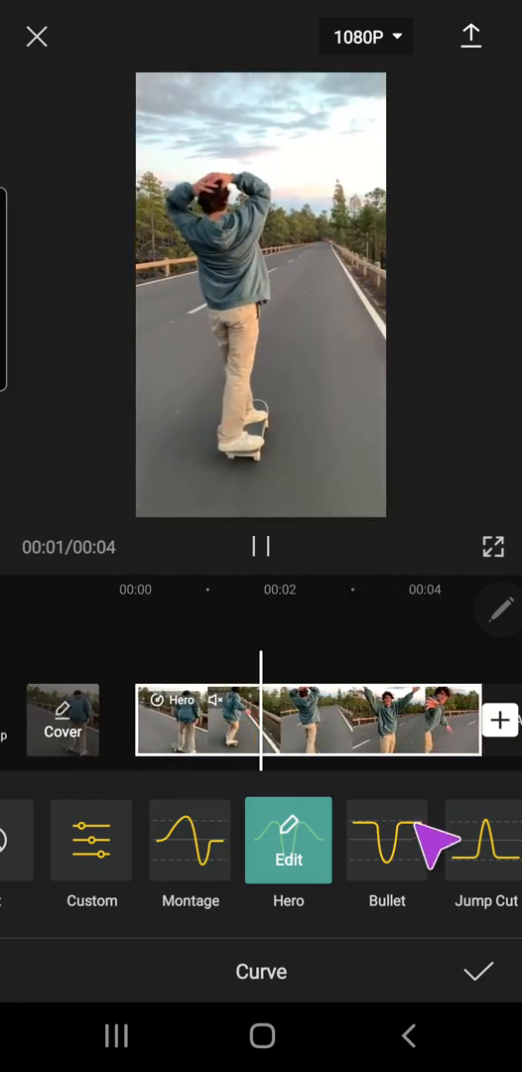
left_click(388, 842)
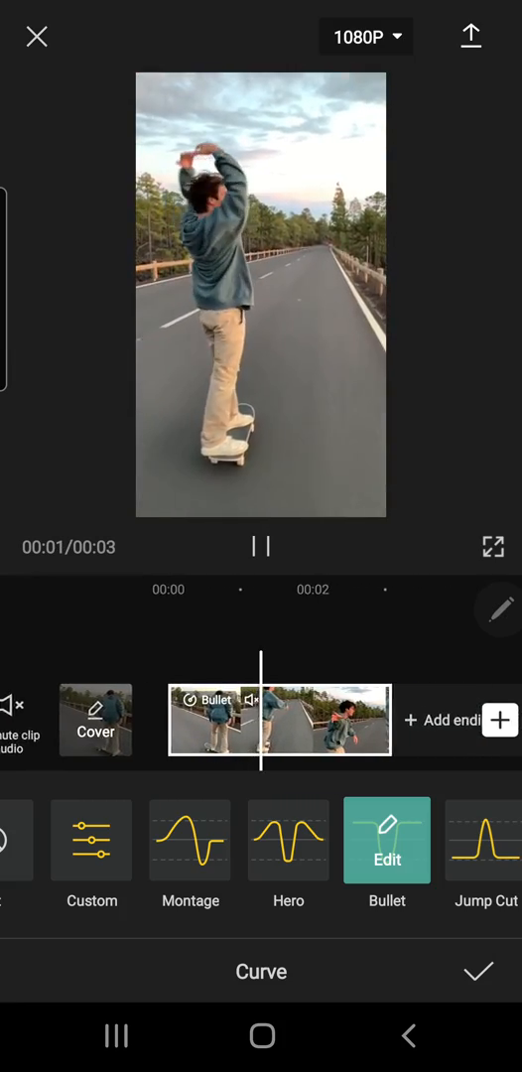
left_click(485, 842)
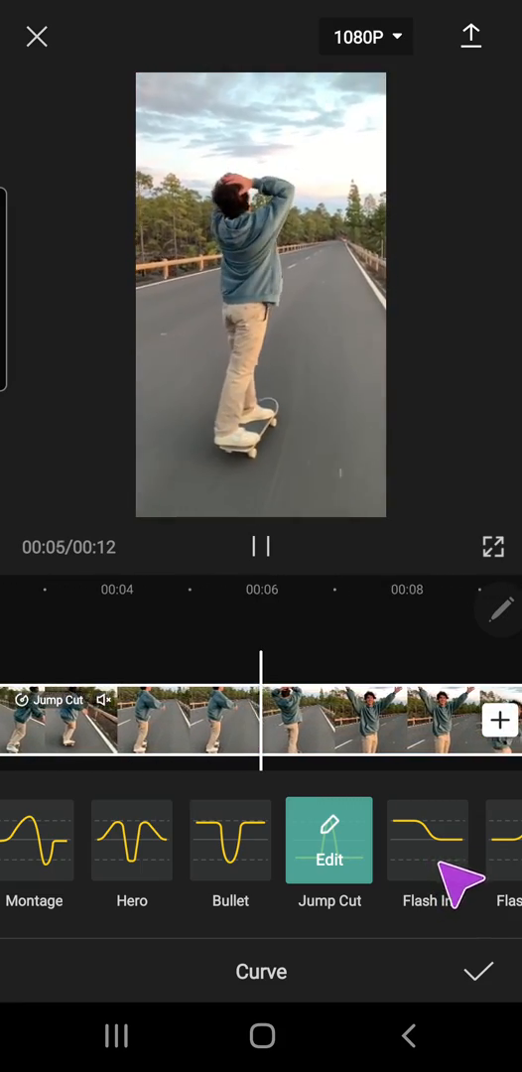
left_click(427, 840)
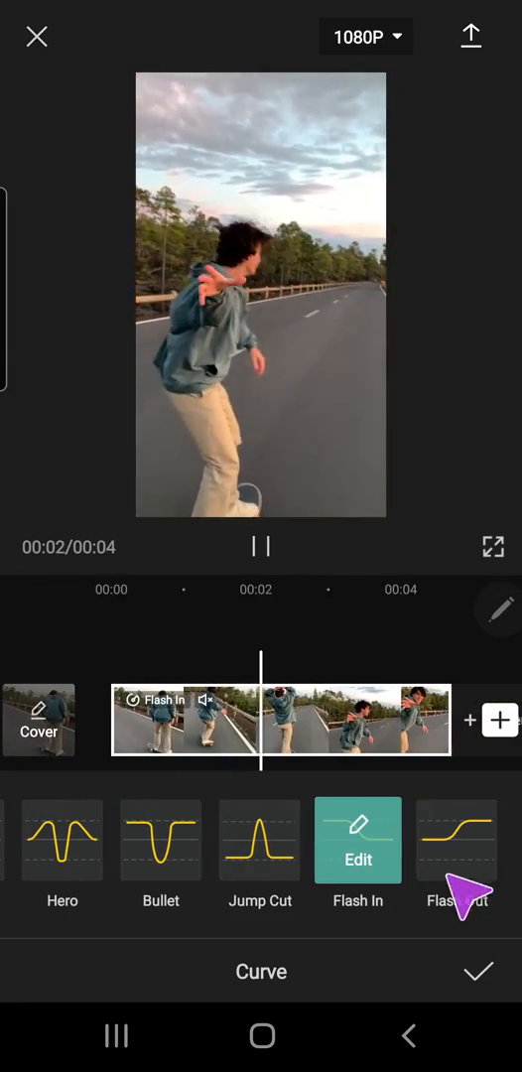
left_click(457, 842)
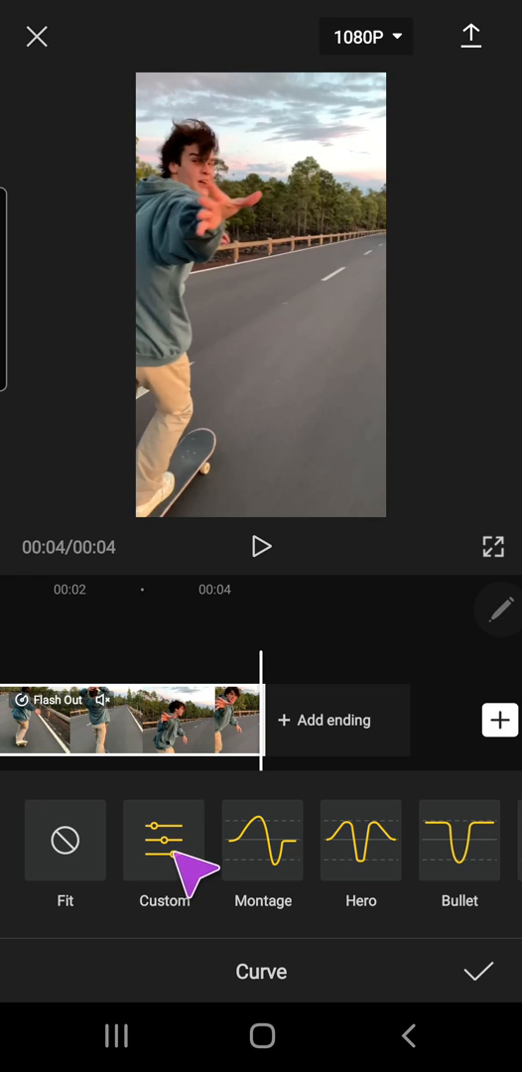
Start a custom curve and drag its middle beat down to 0.1x, then preview the slowdown.
left_click(163, 858)
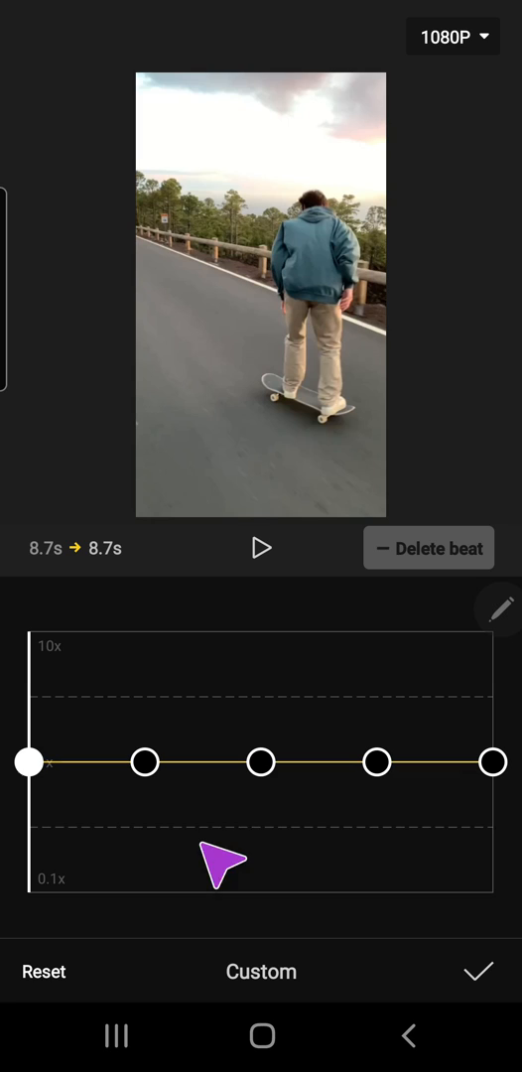
left_click(143, 763)
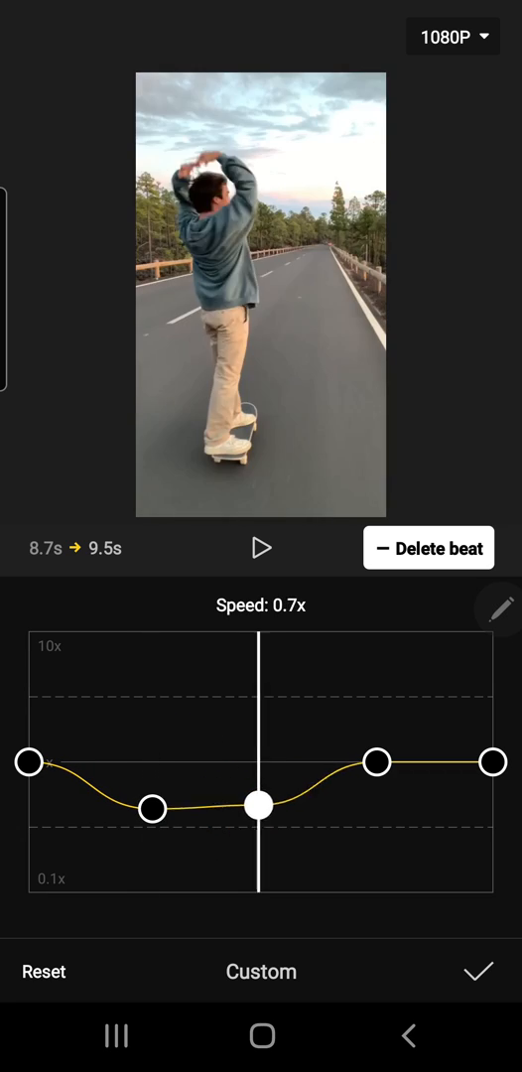
left_click_drag(260, 807, 260, 883)
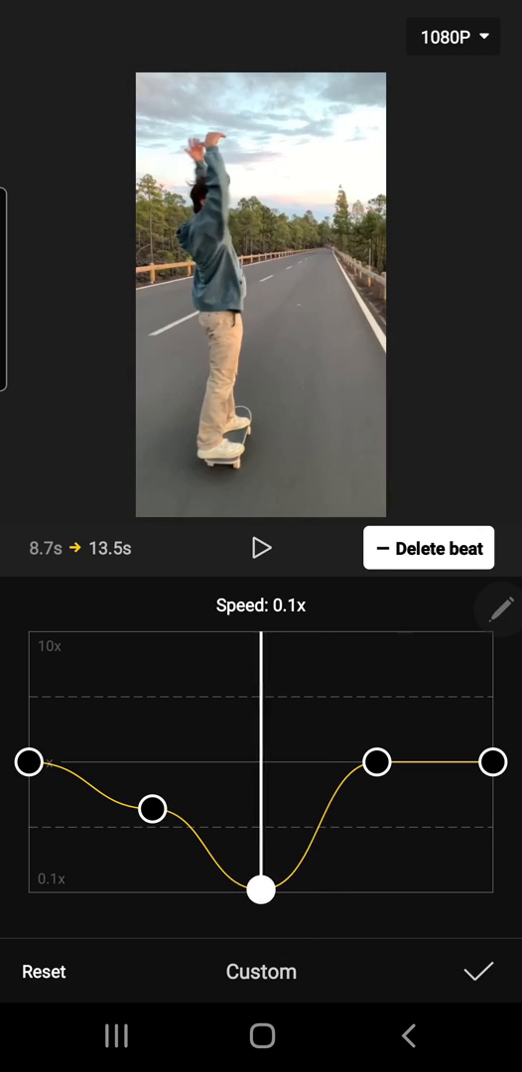
left_click(262, 548)
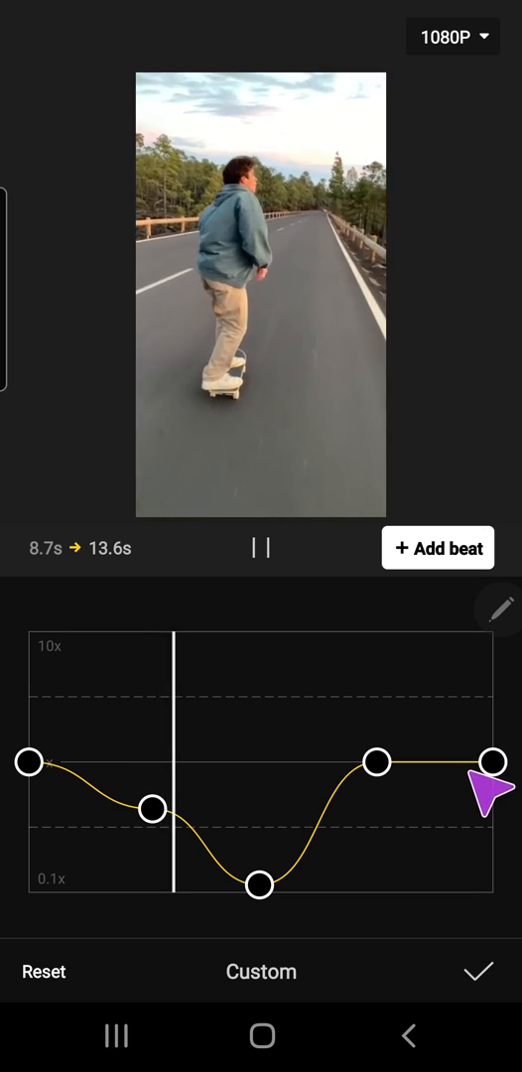
Raise the last beat toward 3x, preview the ramp and confirm the custom curve.
left_click_drag(493, 763, 492, 705)
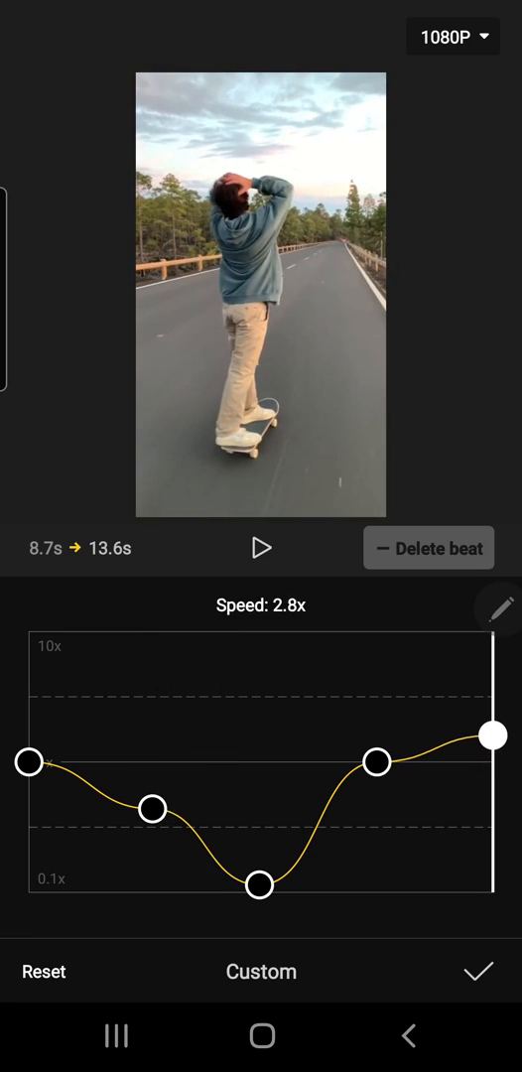
left_click(262, 548)
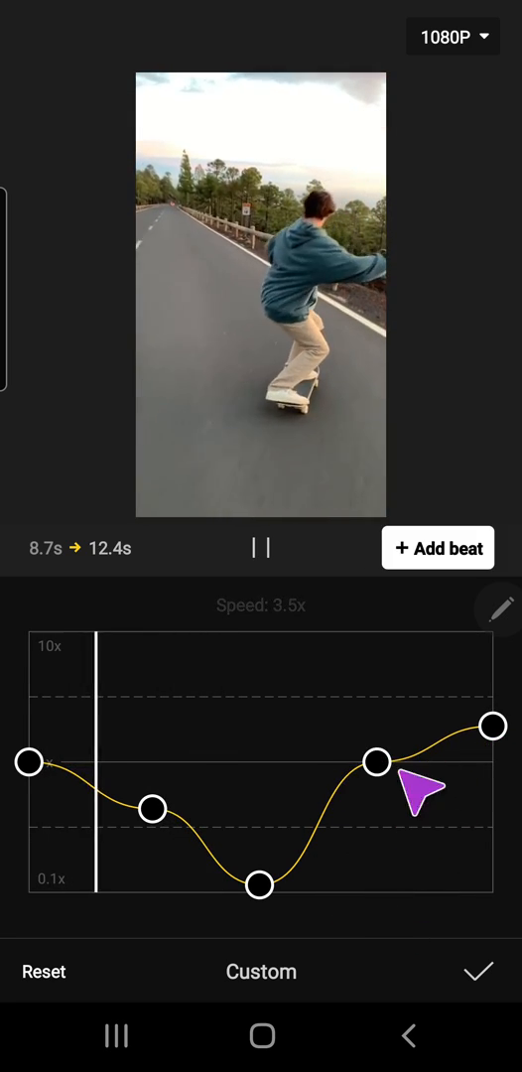
left_click(477, 973)
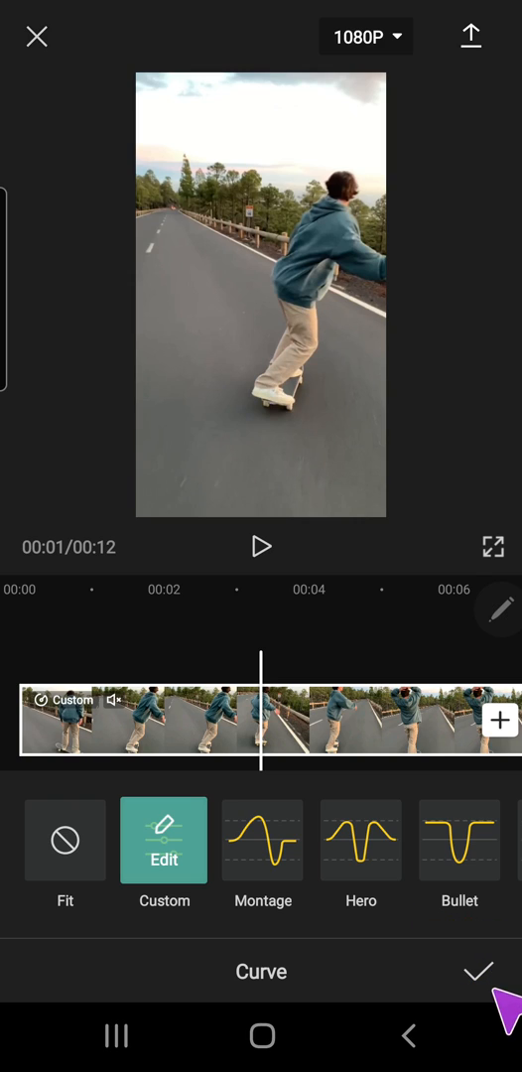
left_click(477, 971)
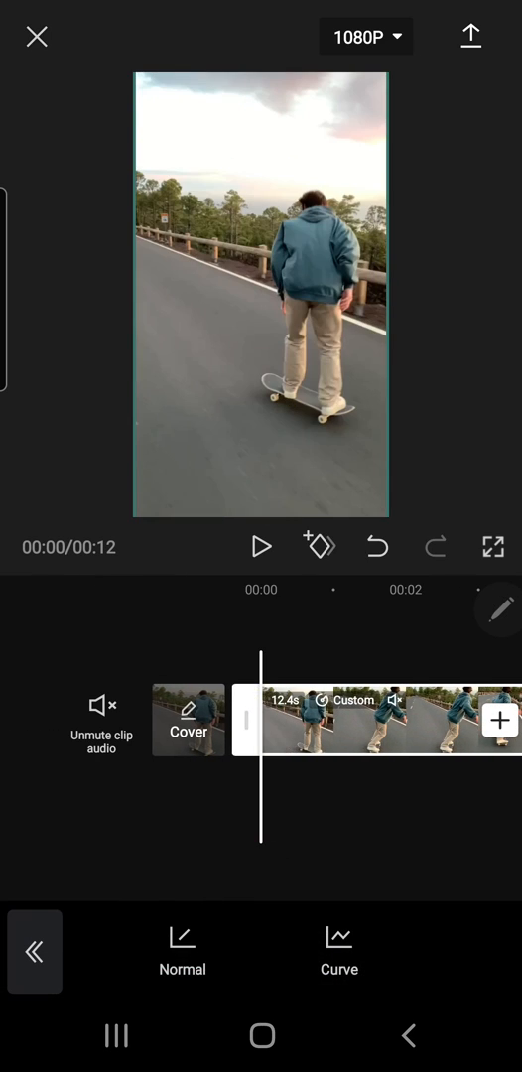